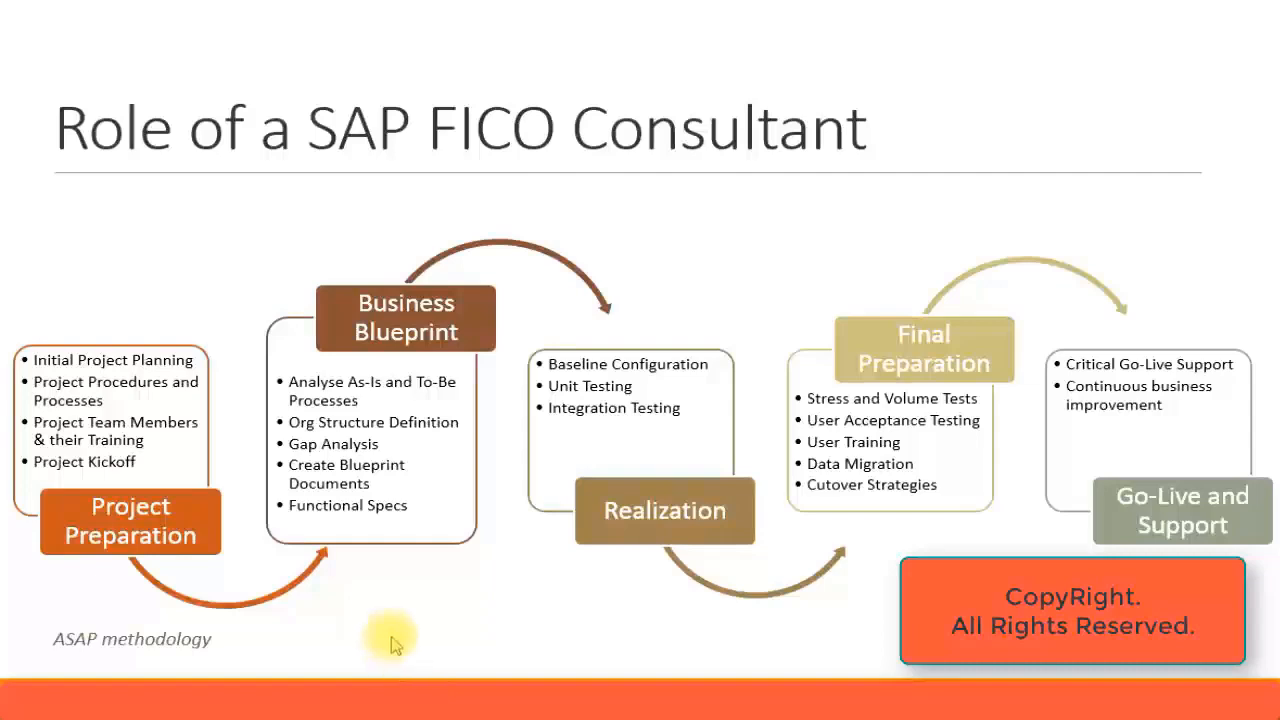
mouse_move(540, 622)
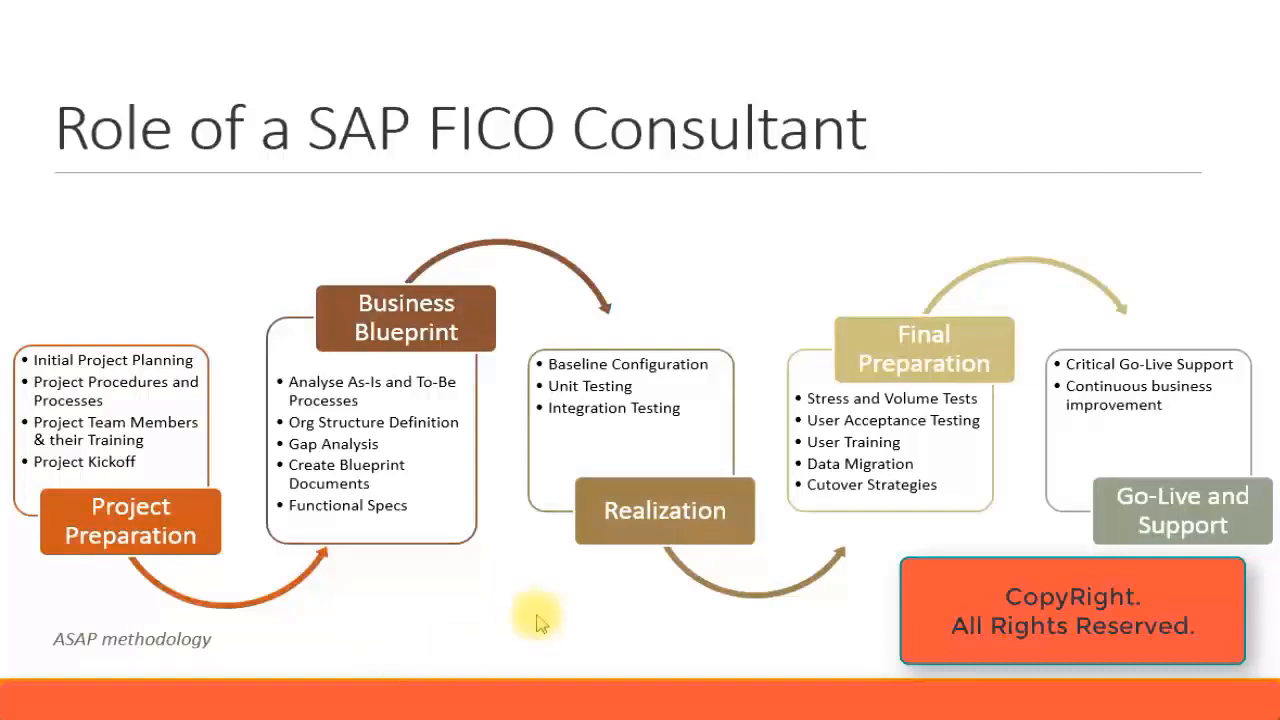
mouse_move(579, 585)
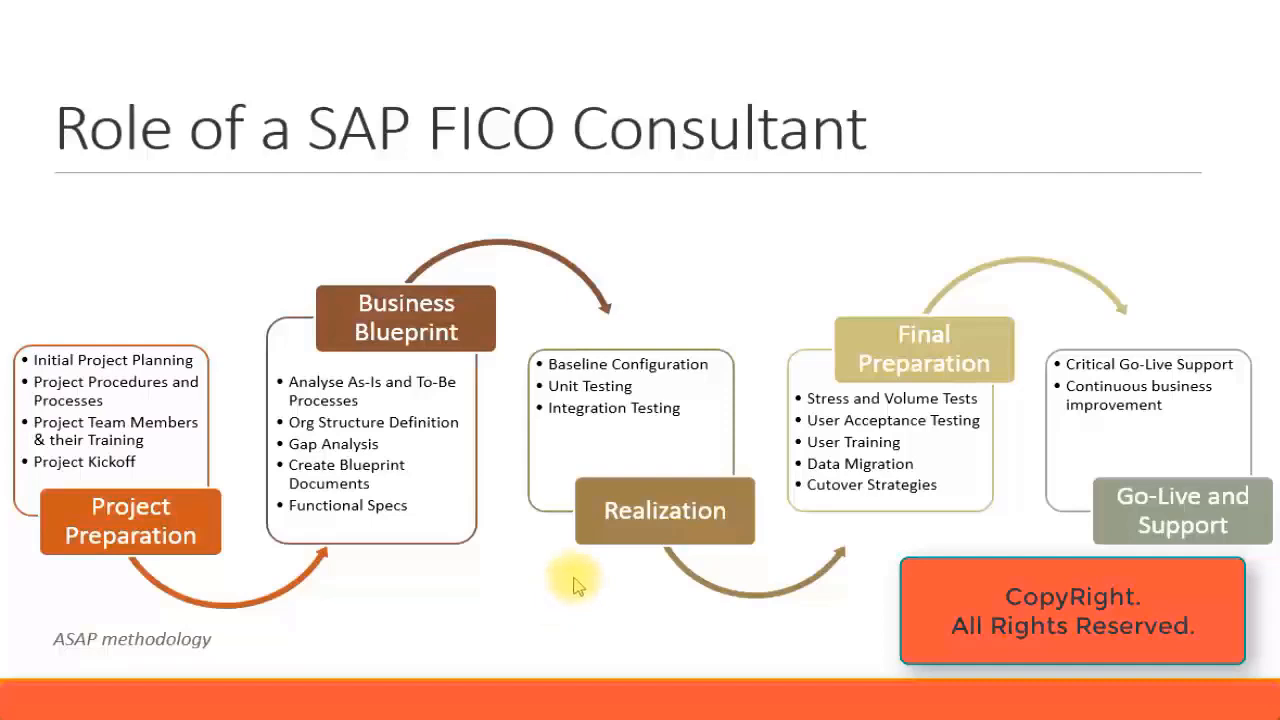
mouse_move(1052, 345)
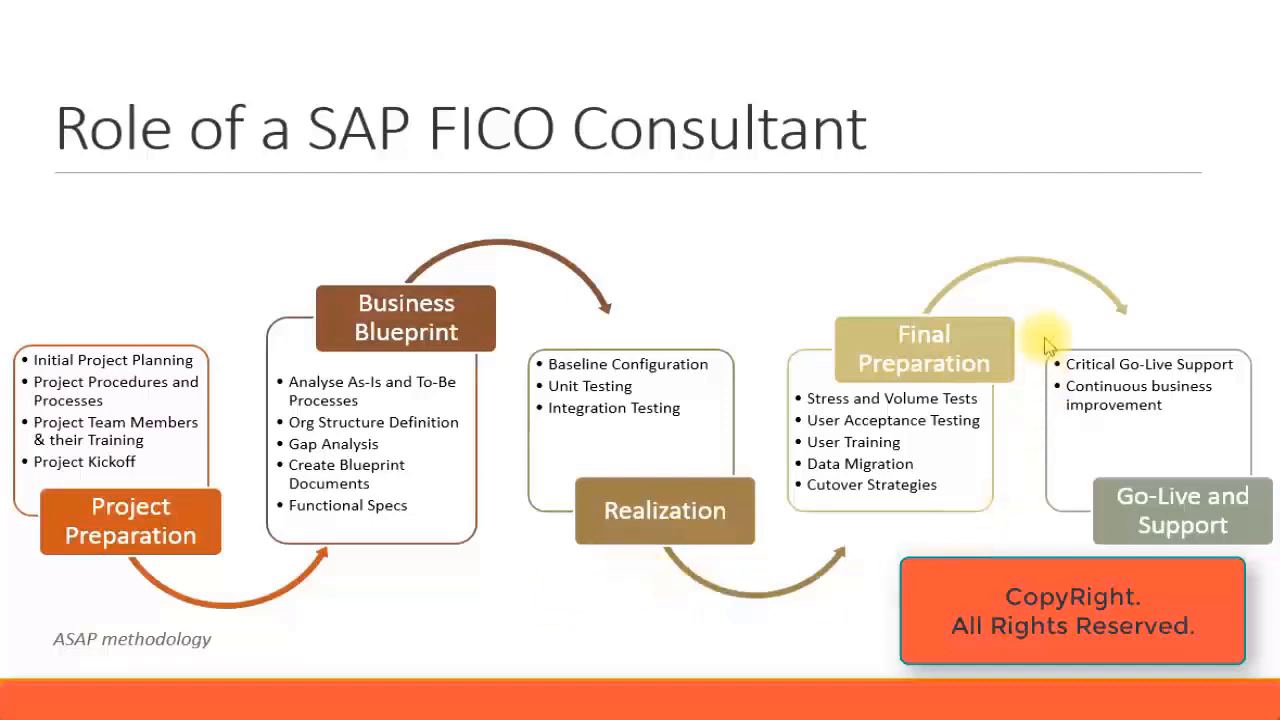
mouse_move(780, 462)
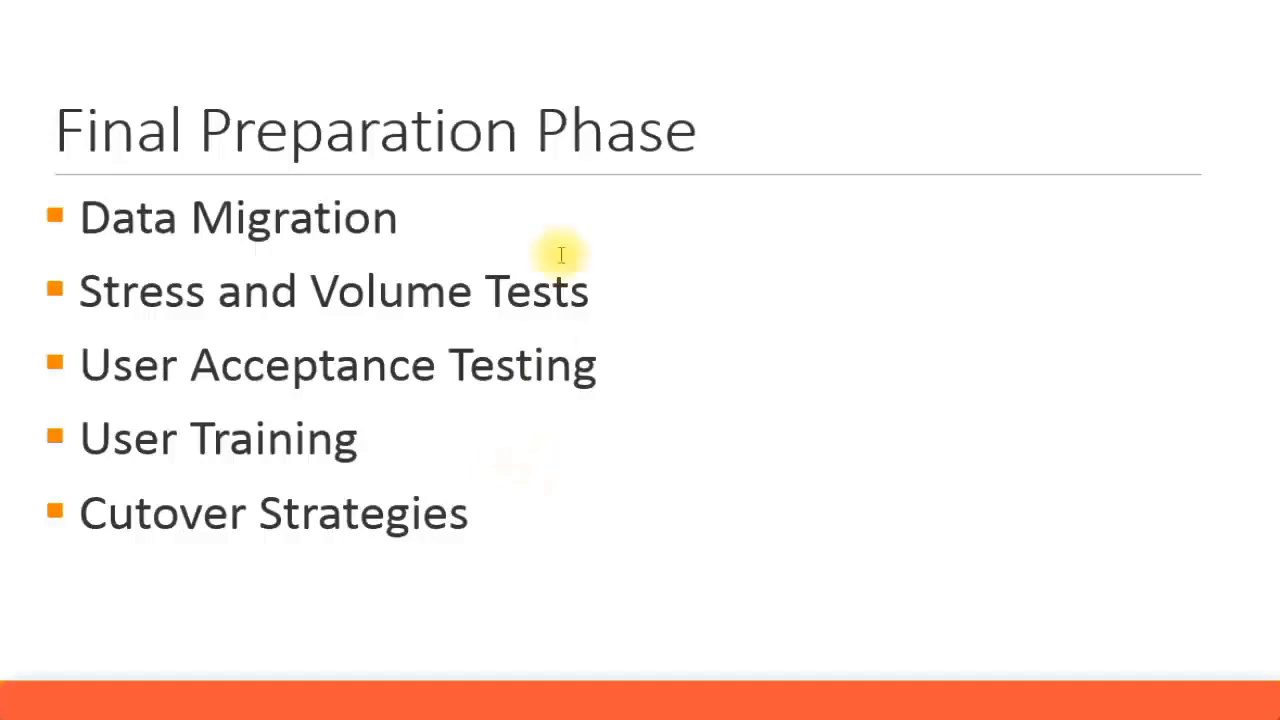
mouse_move(550, 305)
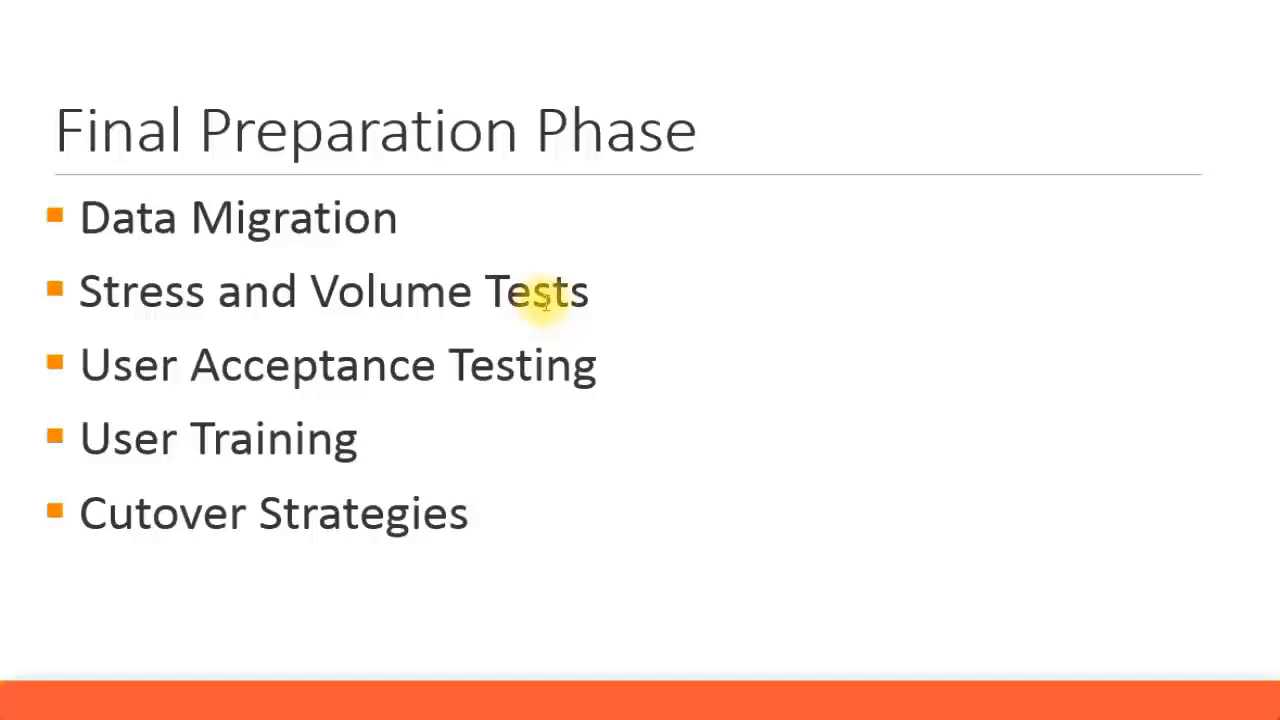
mouse_move(548, 315)
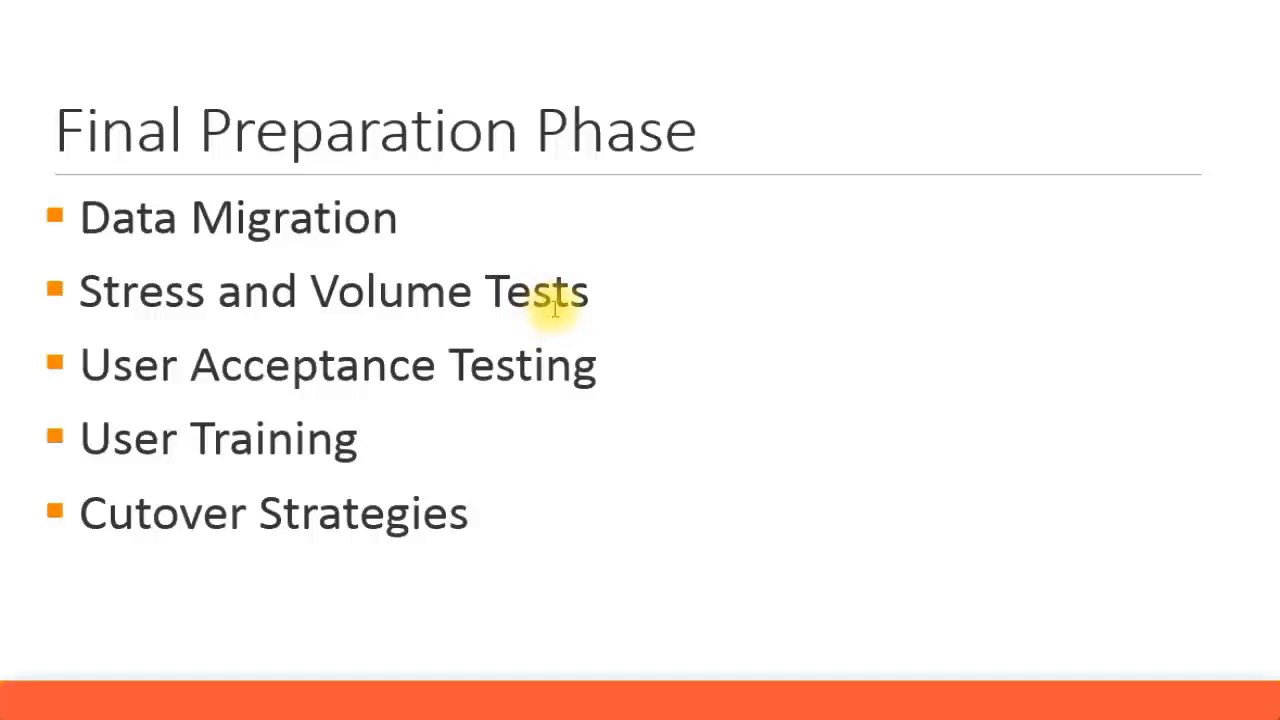
mouse_move(558, 315)
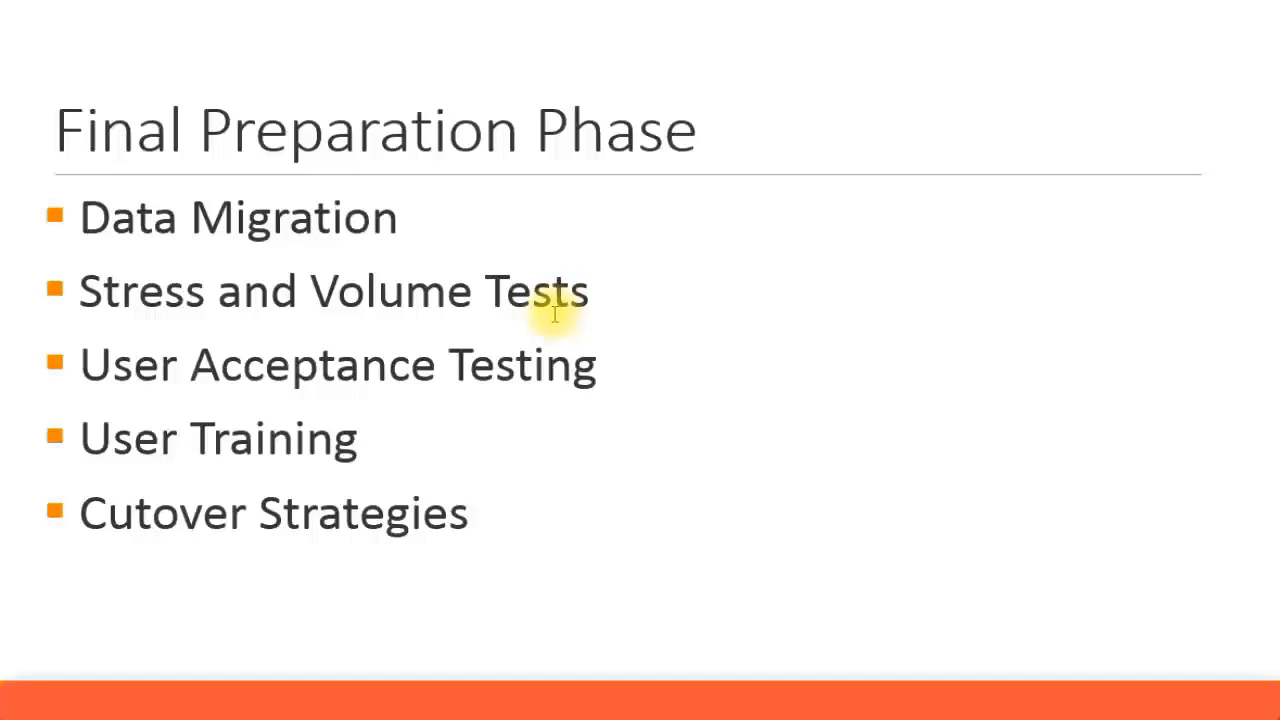
mouse_move(550, 320)
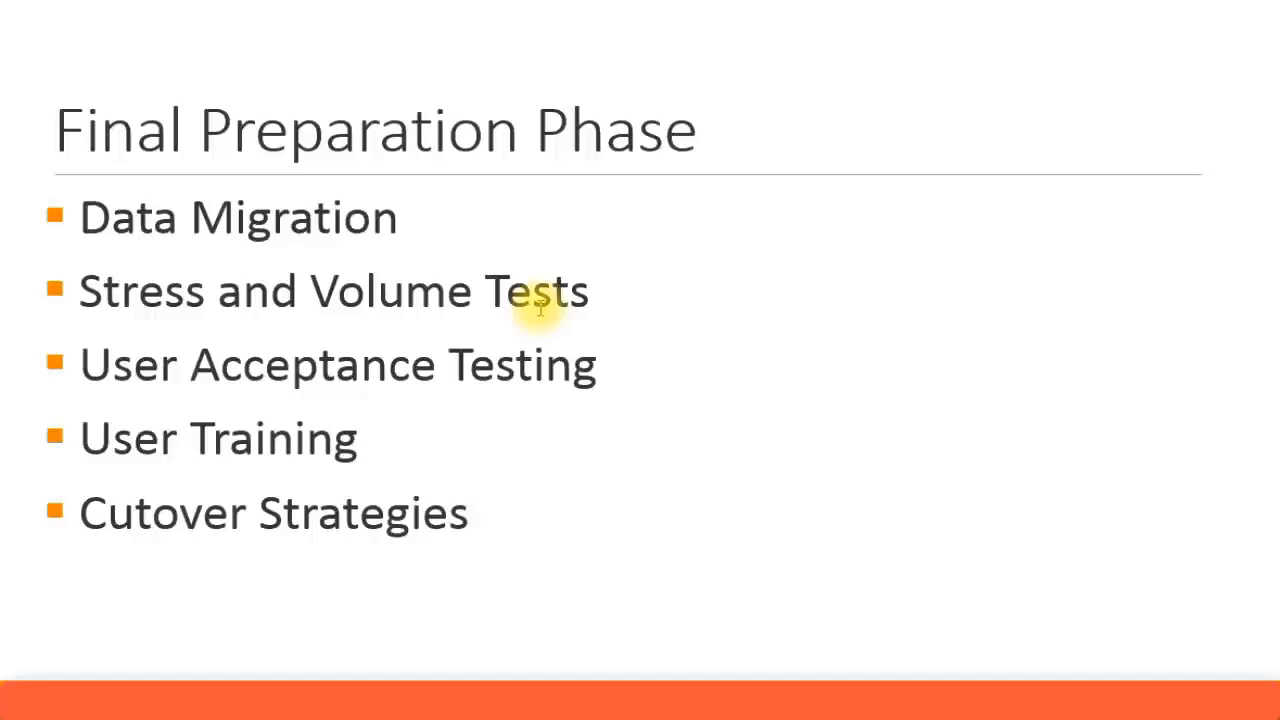
mouse_move(549, 225)
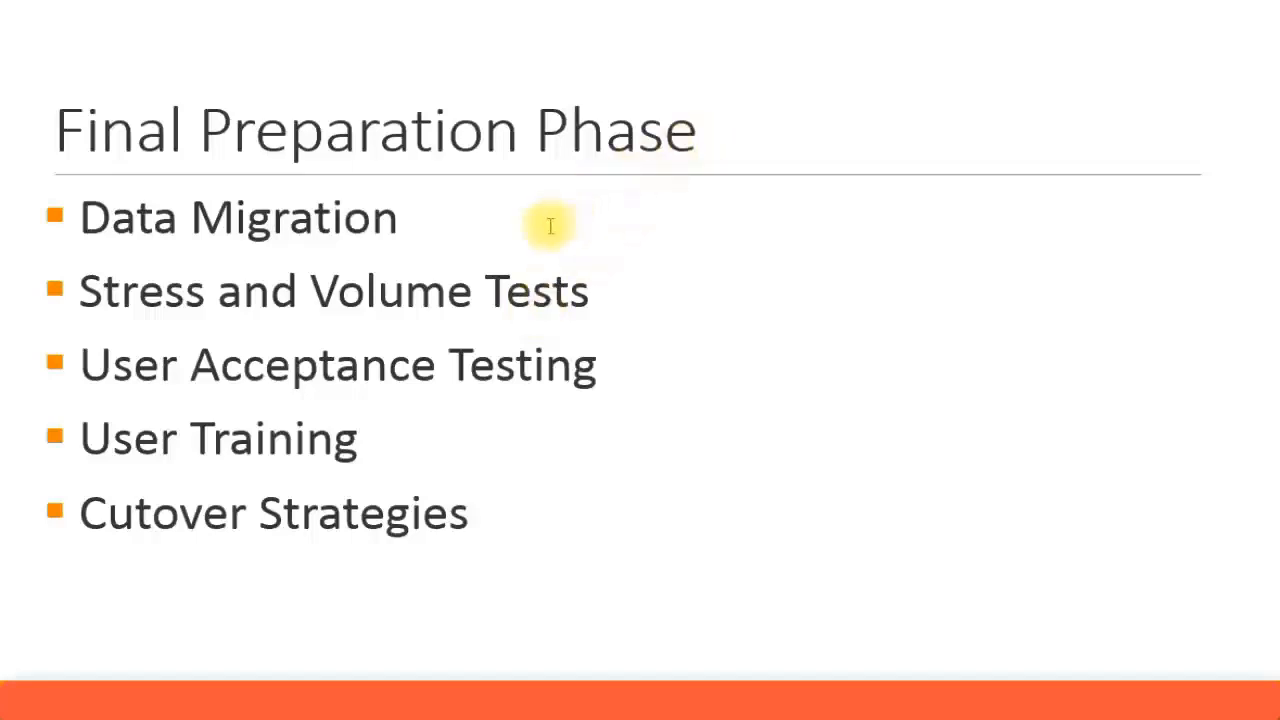
mouse_move(567, 234)
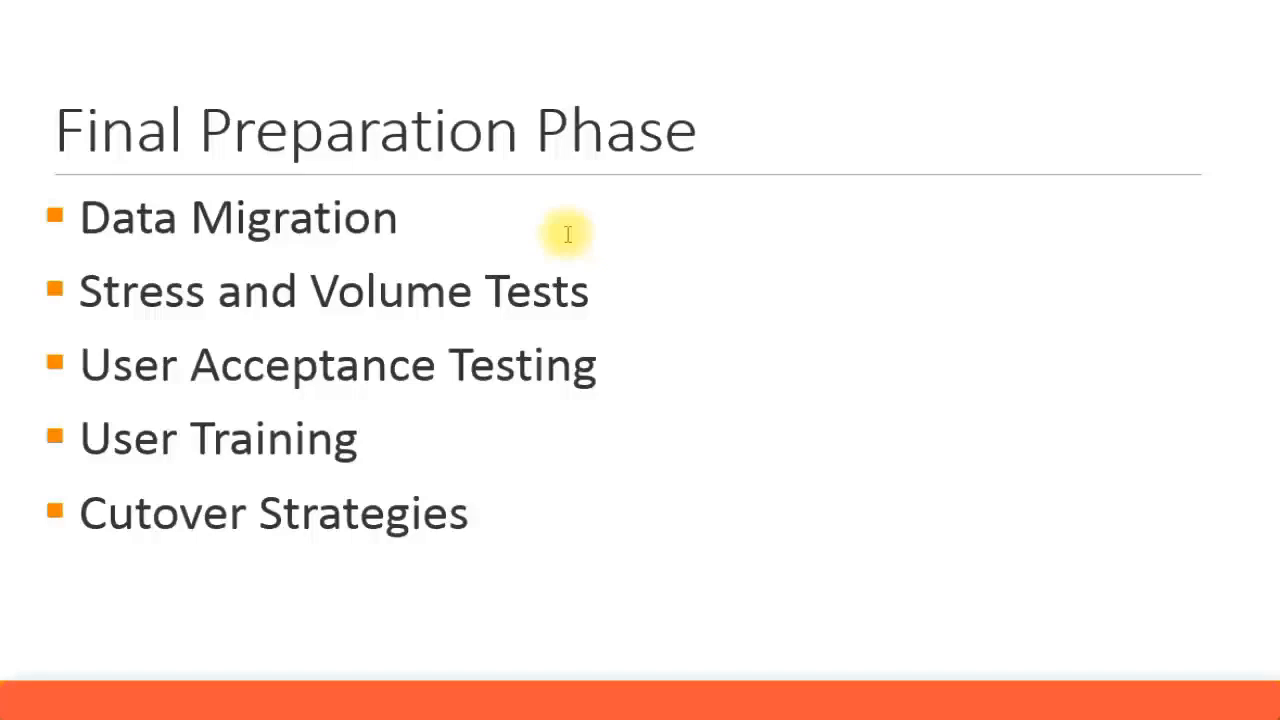
mouse_move(580, 226)
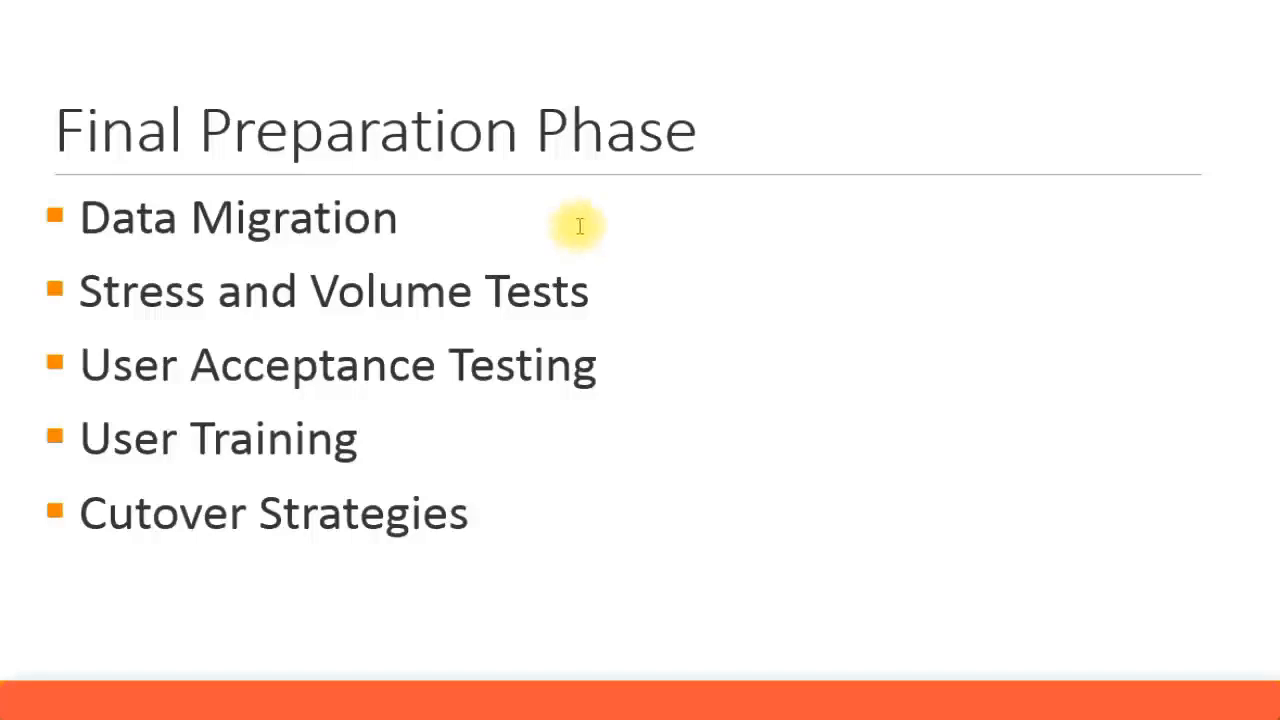
mouse_move(580, 322)
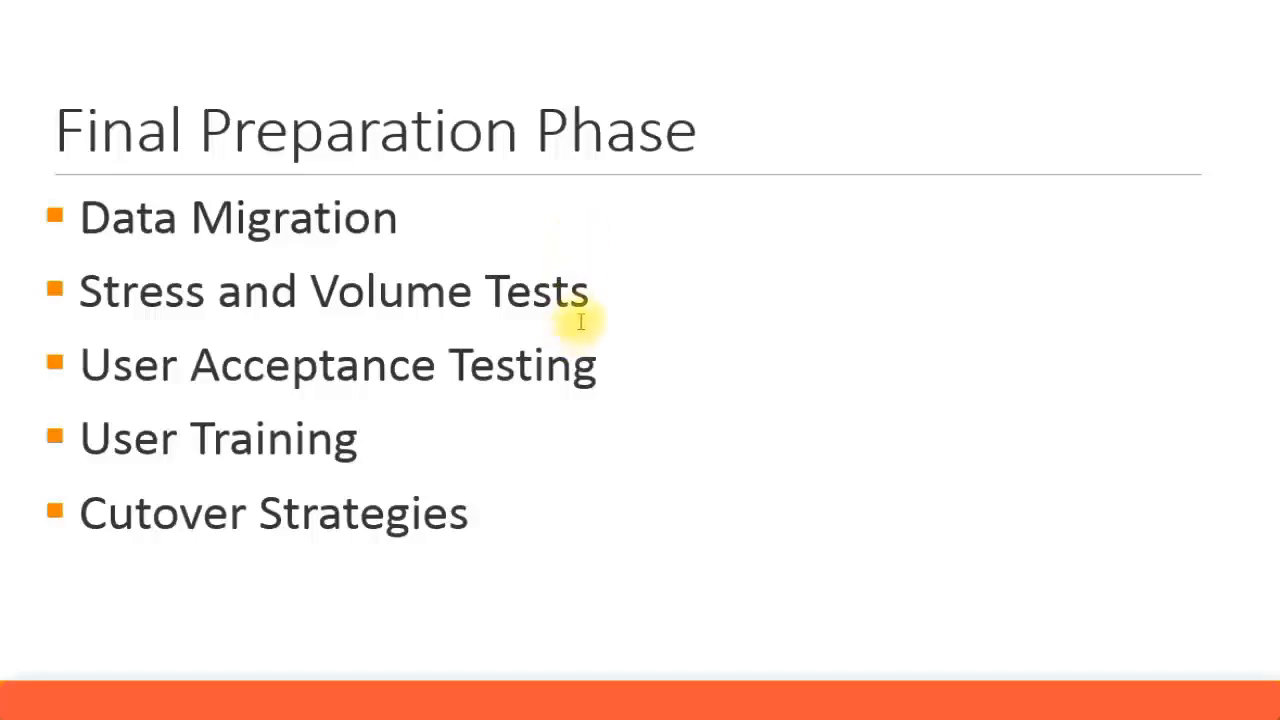
mouse_move(590, 295)
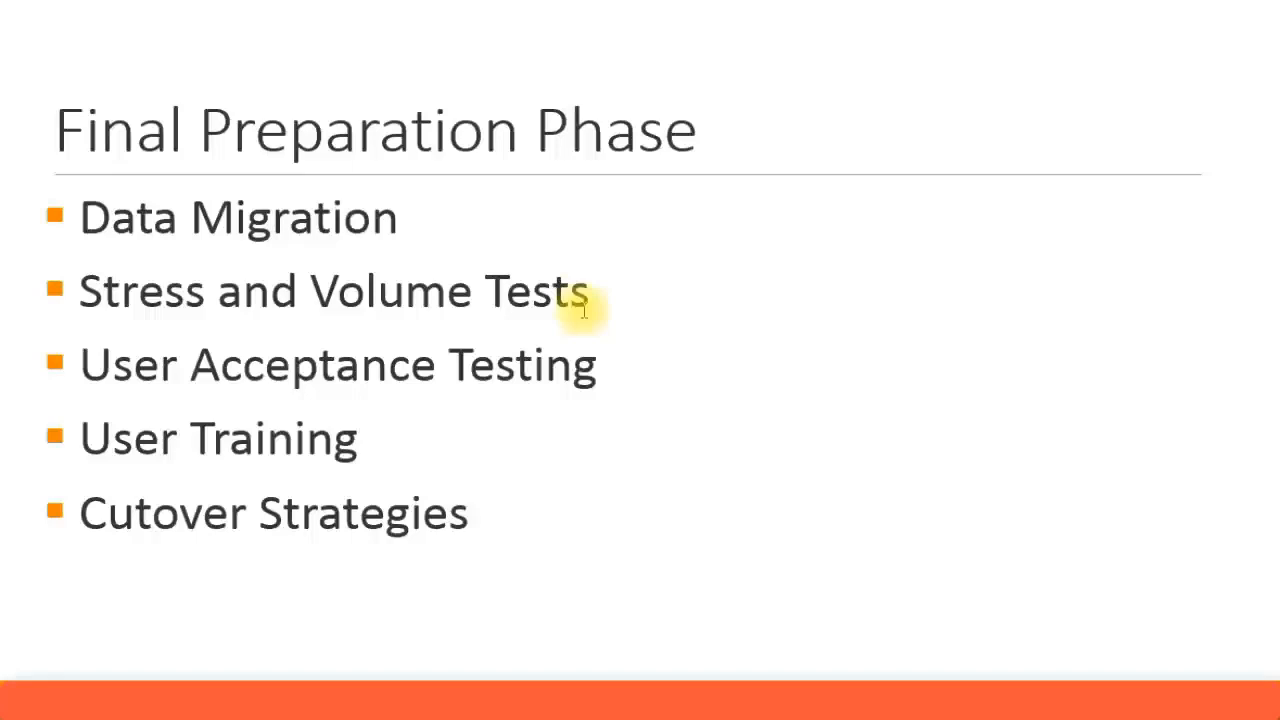
mouse_move(477, 430)
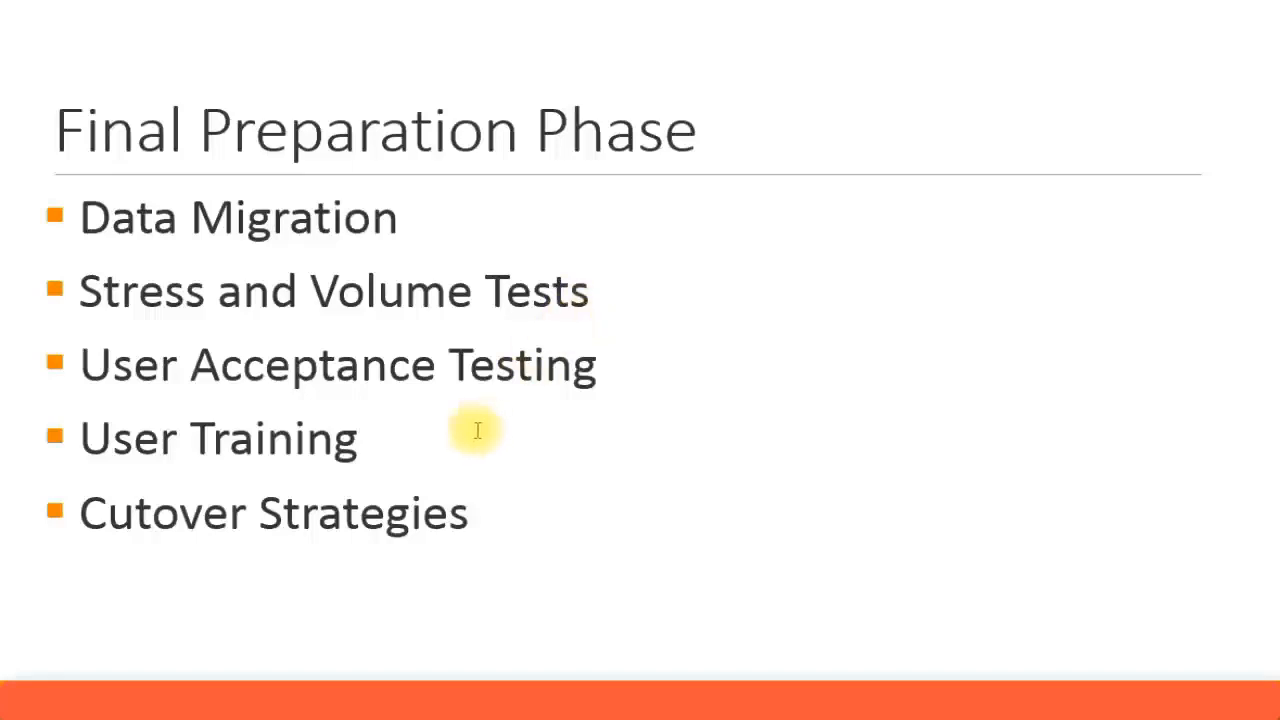
mouse_move(482, 428)
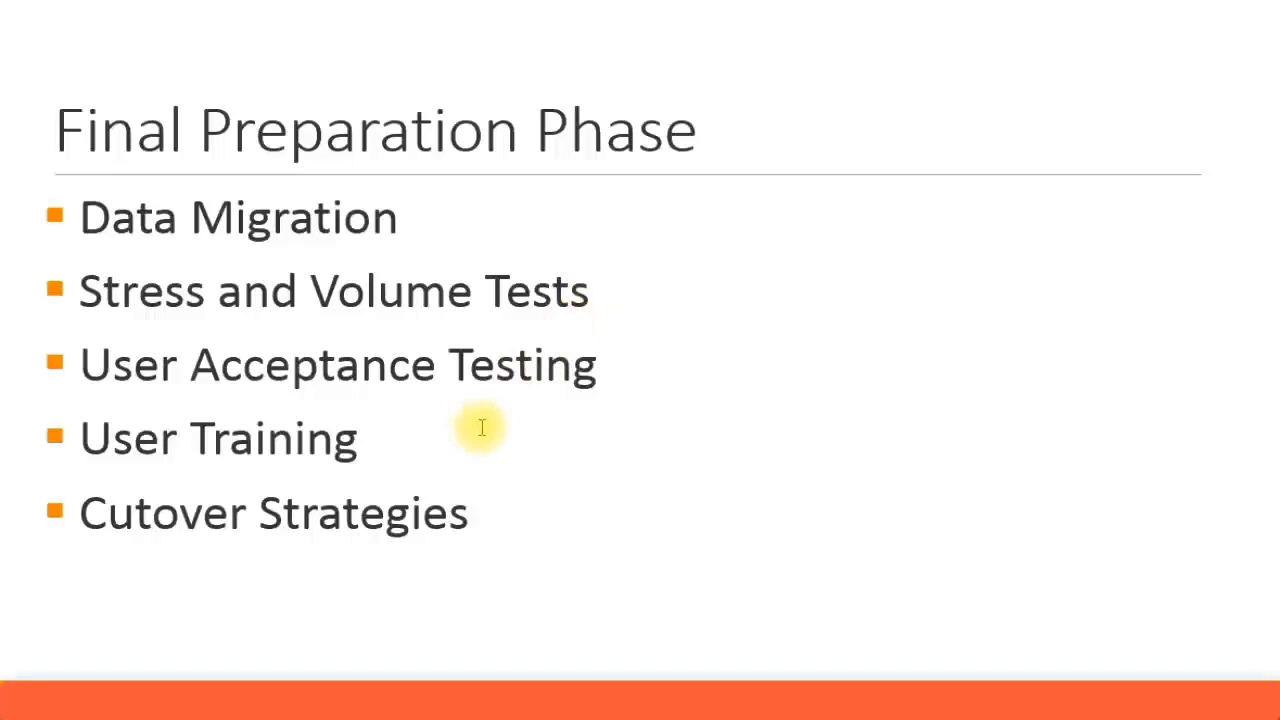
mouse_move(491, 422)
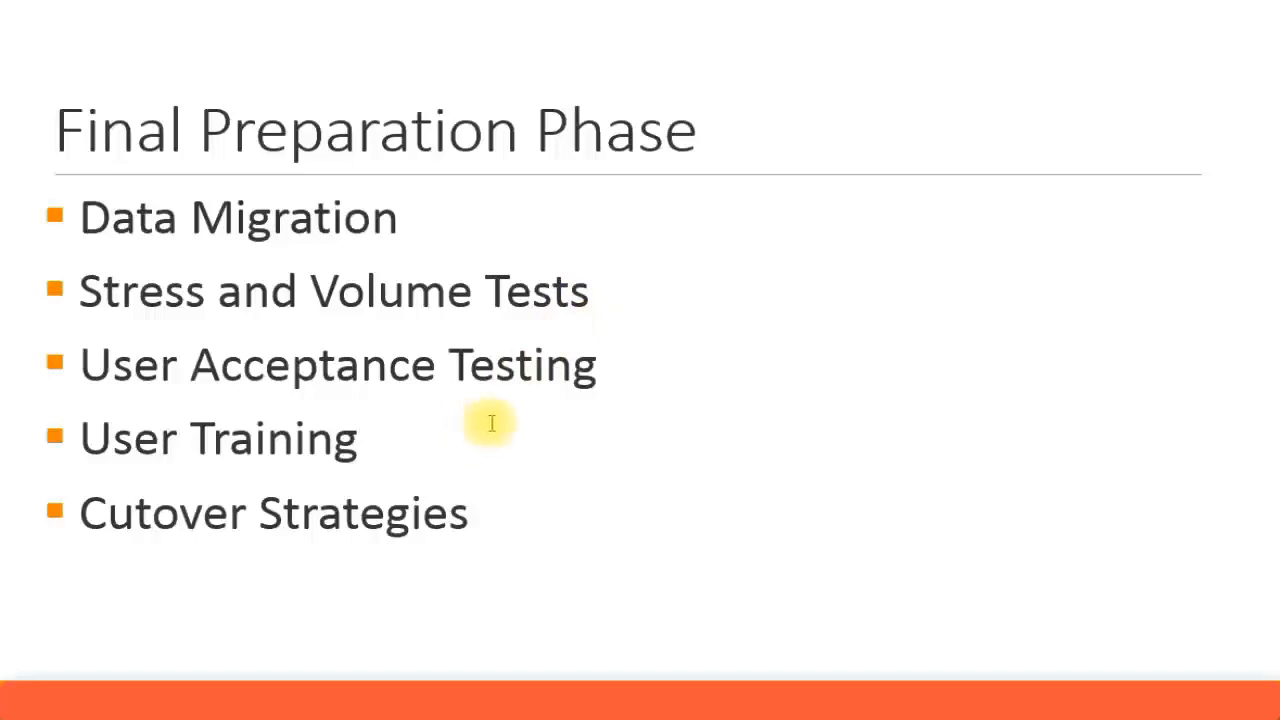
mouse_move(495, 422)
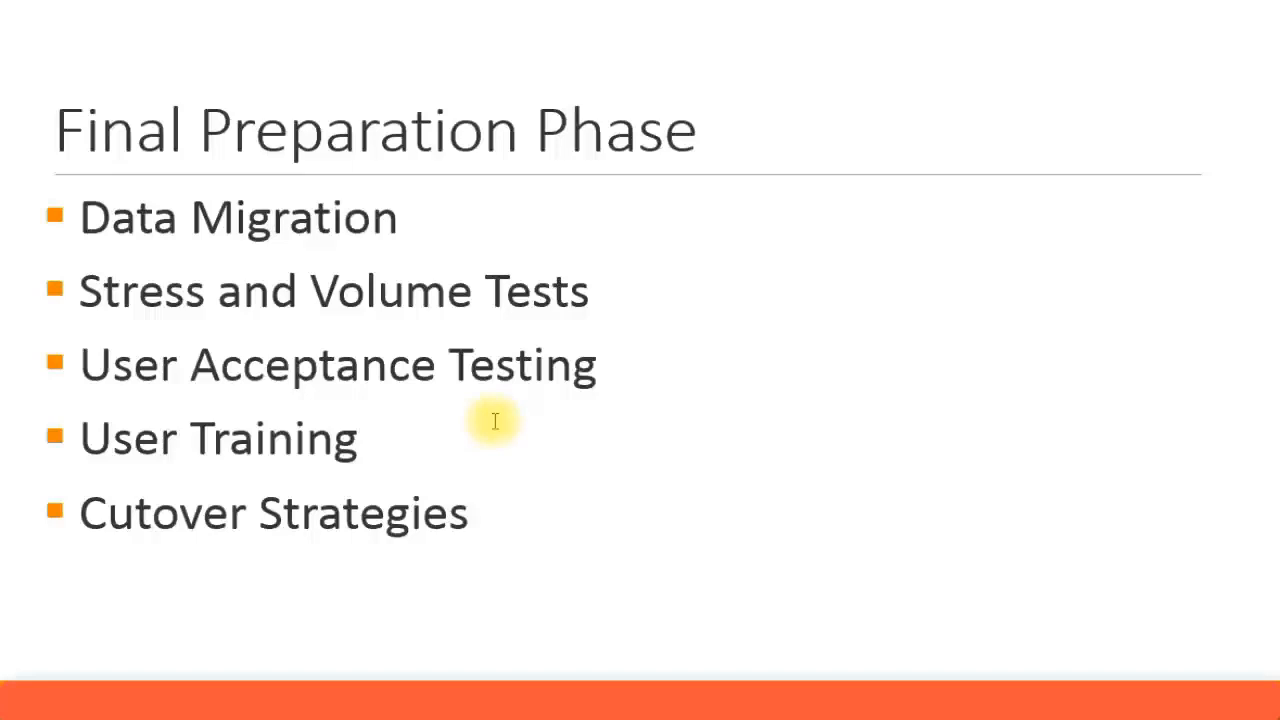
mouse_move(493, 422)
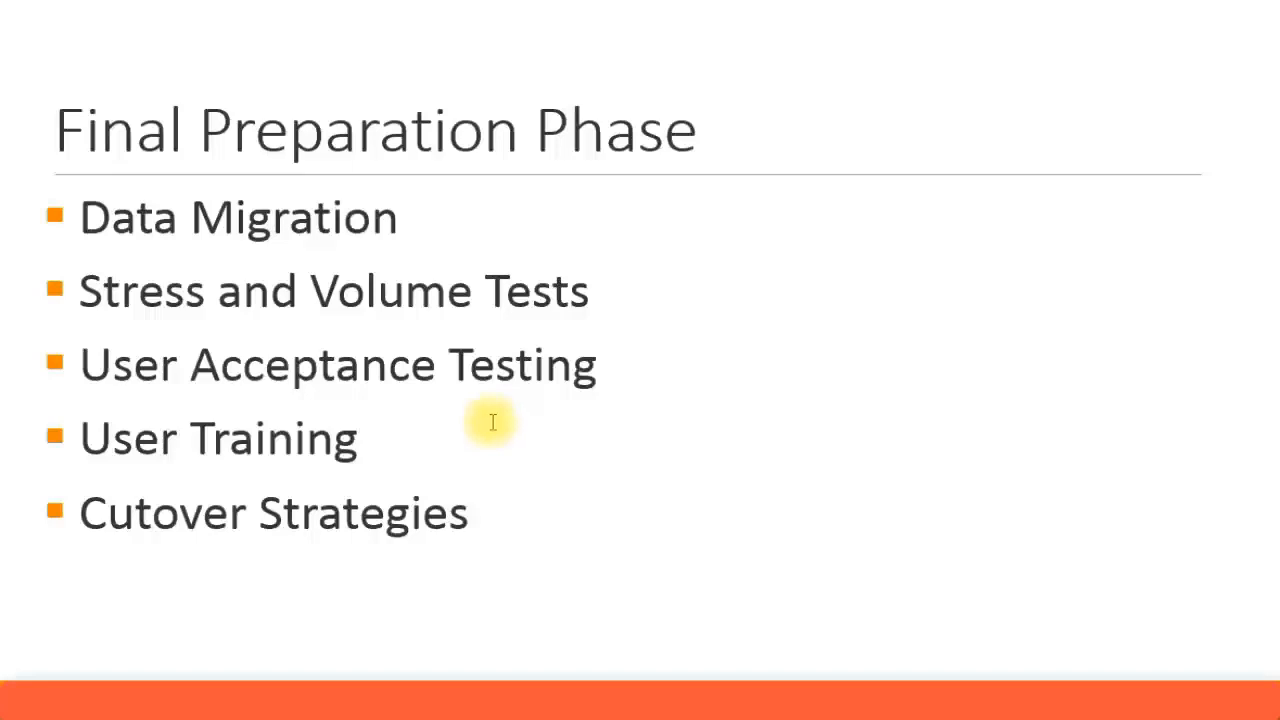
mouse_move(491, 429)
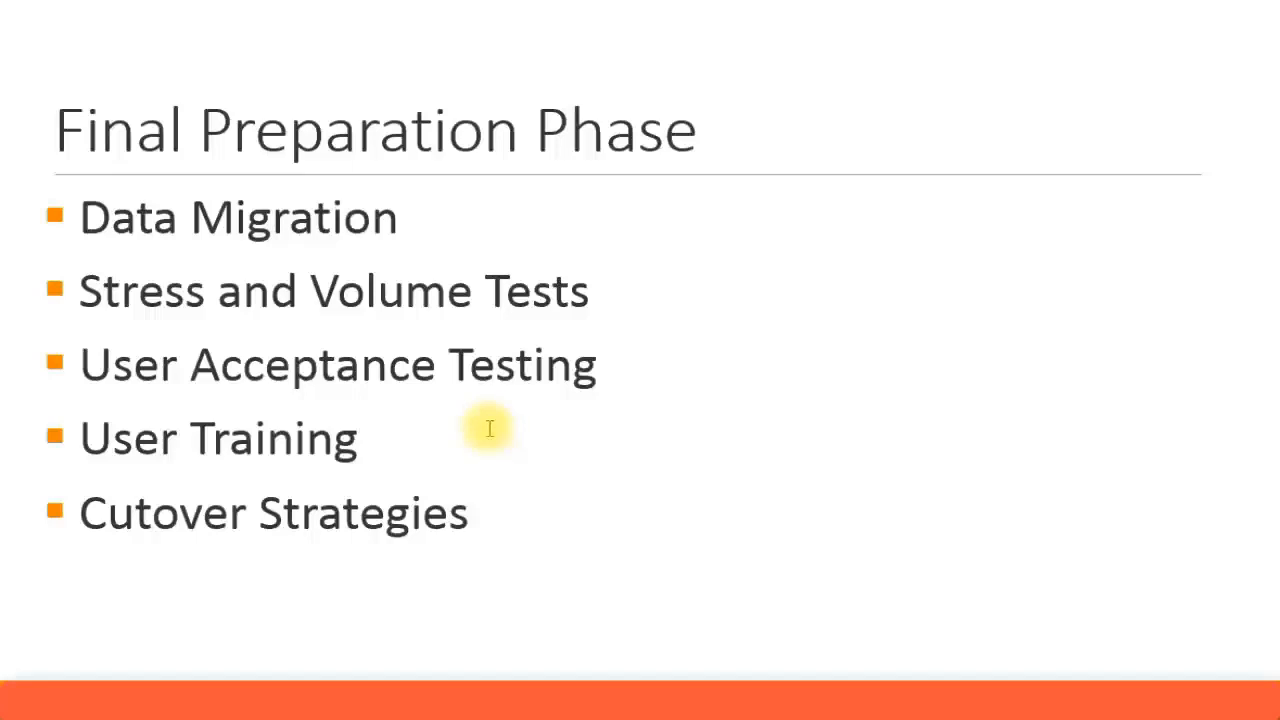
mouse_move(410, 439)
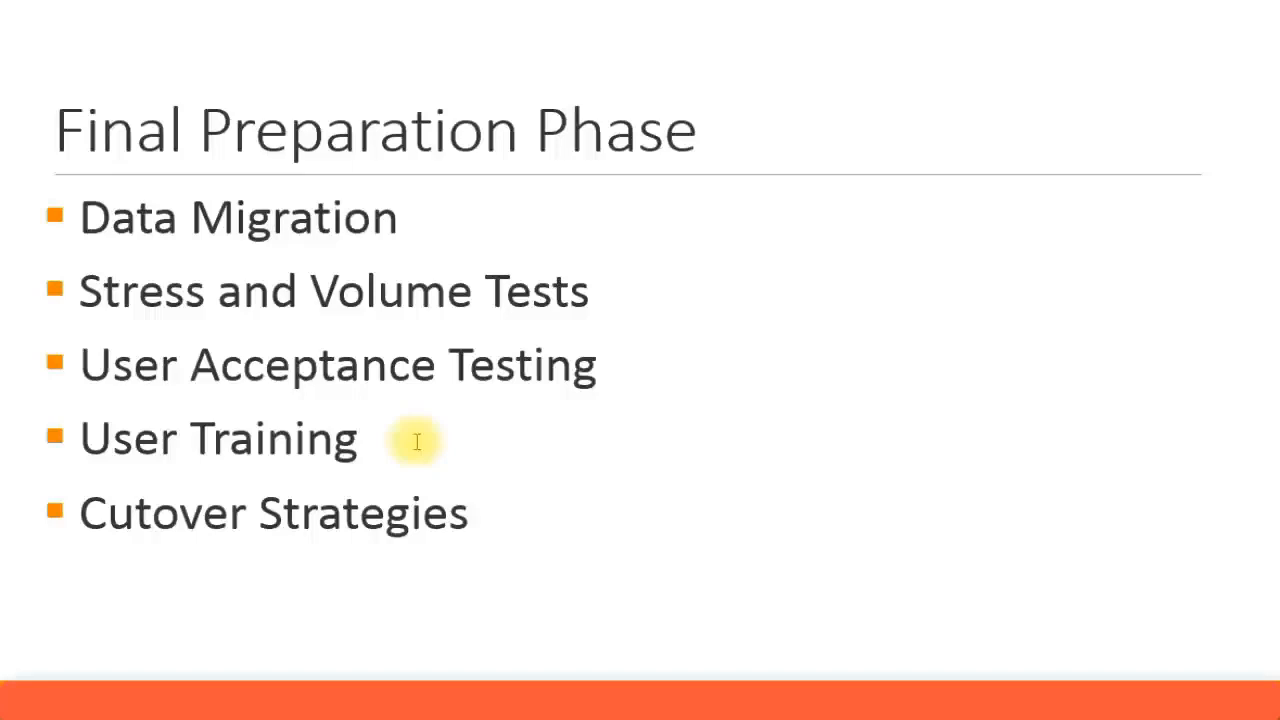
mouse_move(452, 388)
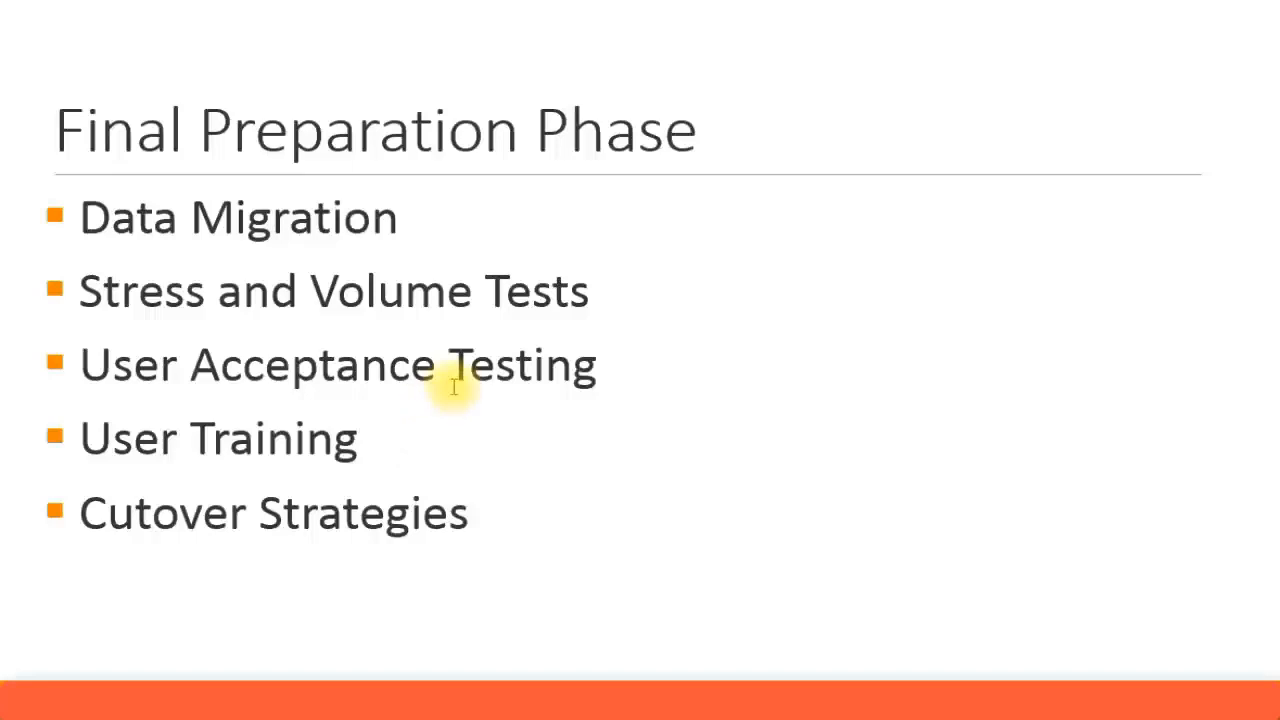
mouse_move(488, 497)
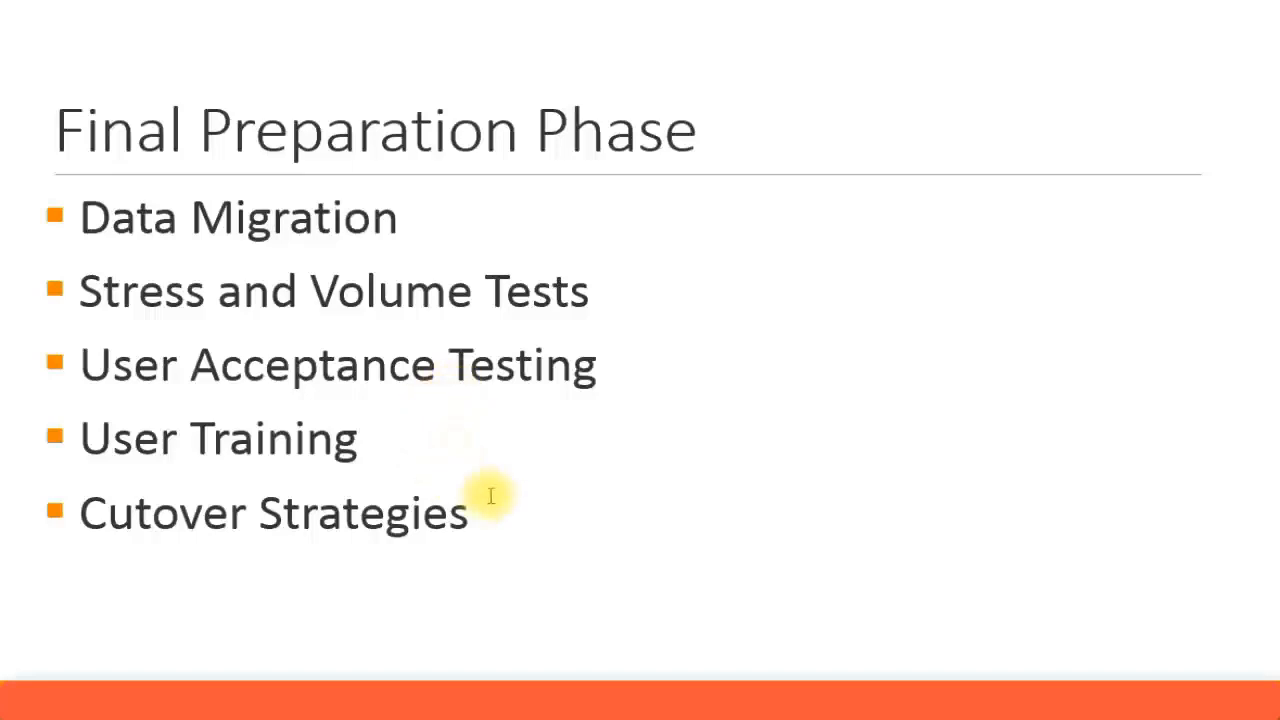